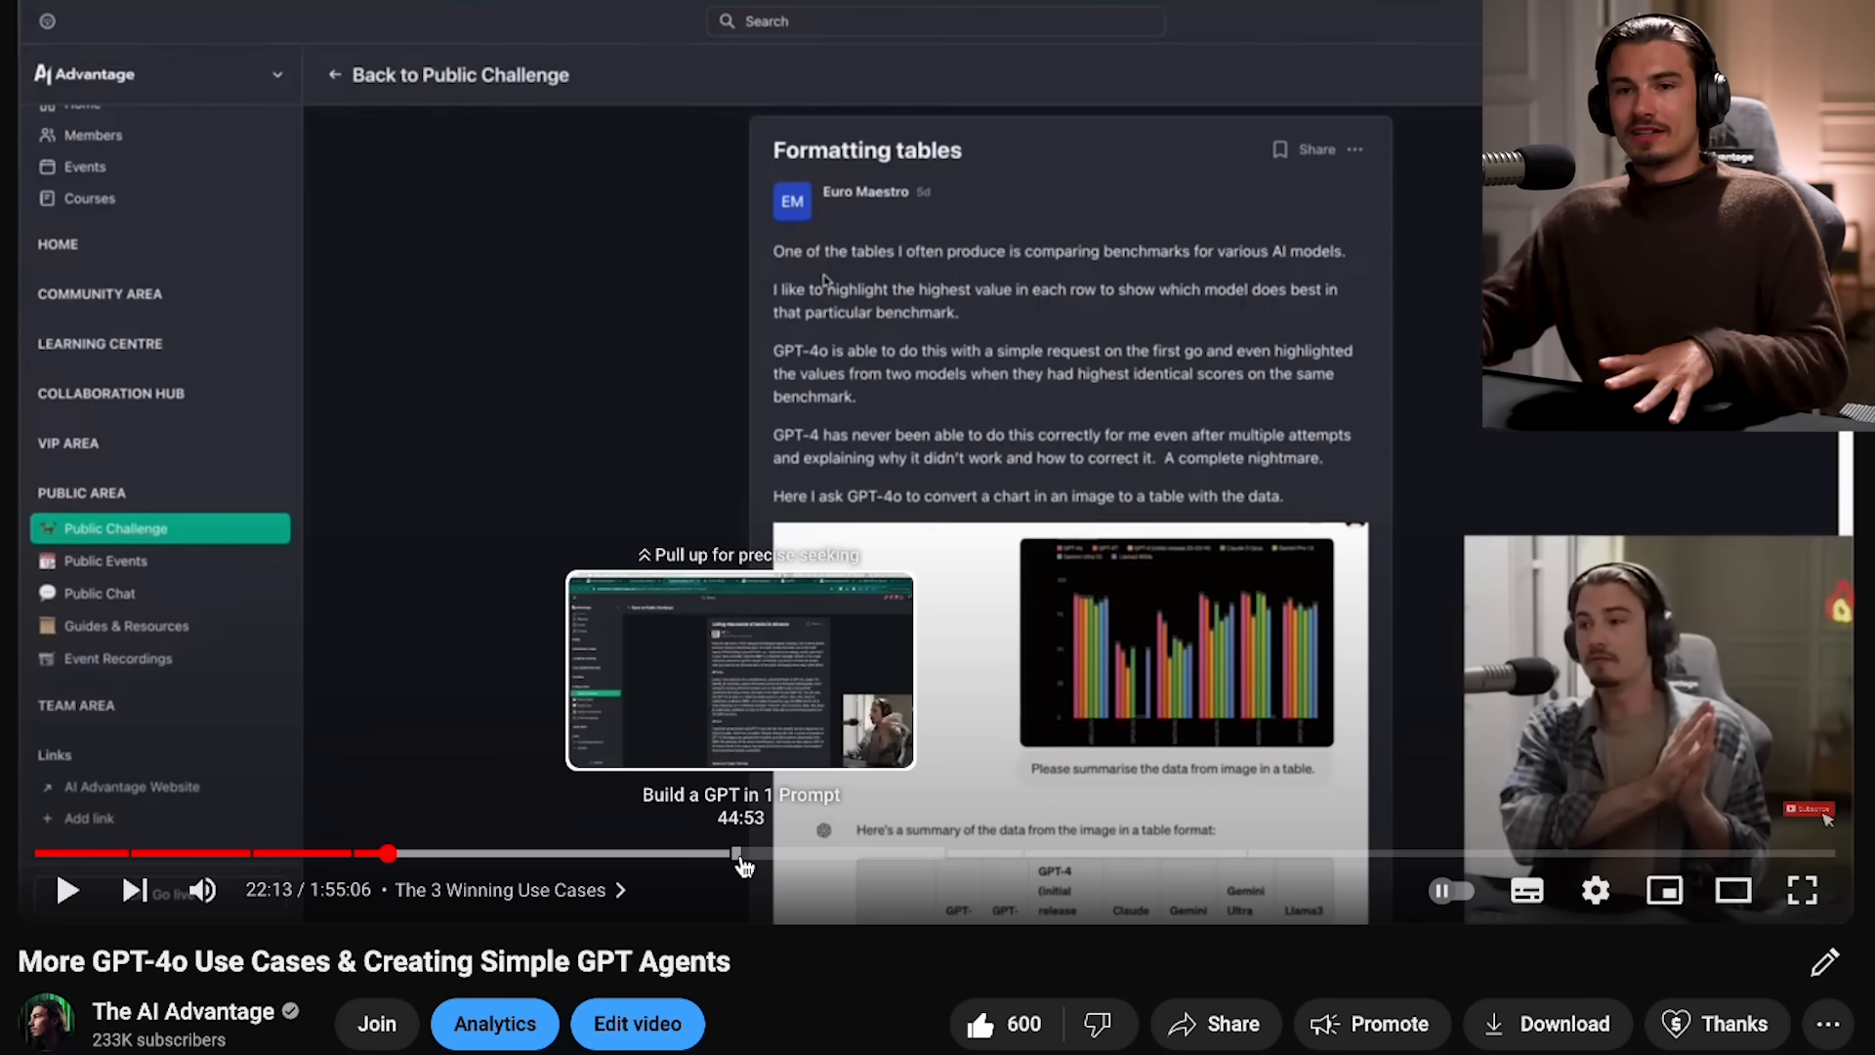
Browse down the Hume homepage and launch the empathic AI demo via TRY THE DEMO
drag(739, 854, 768, 853)
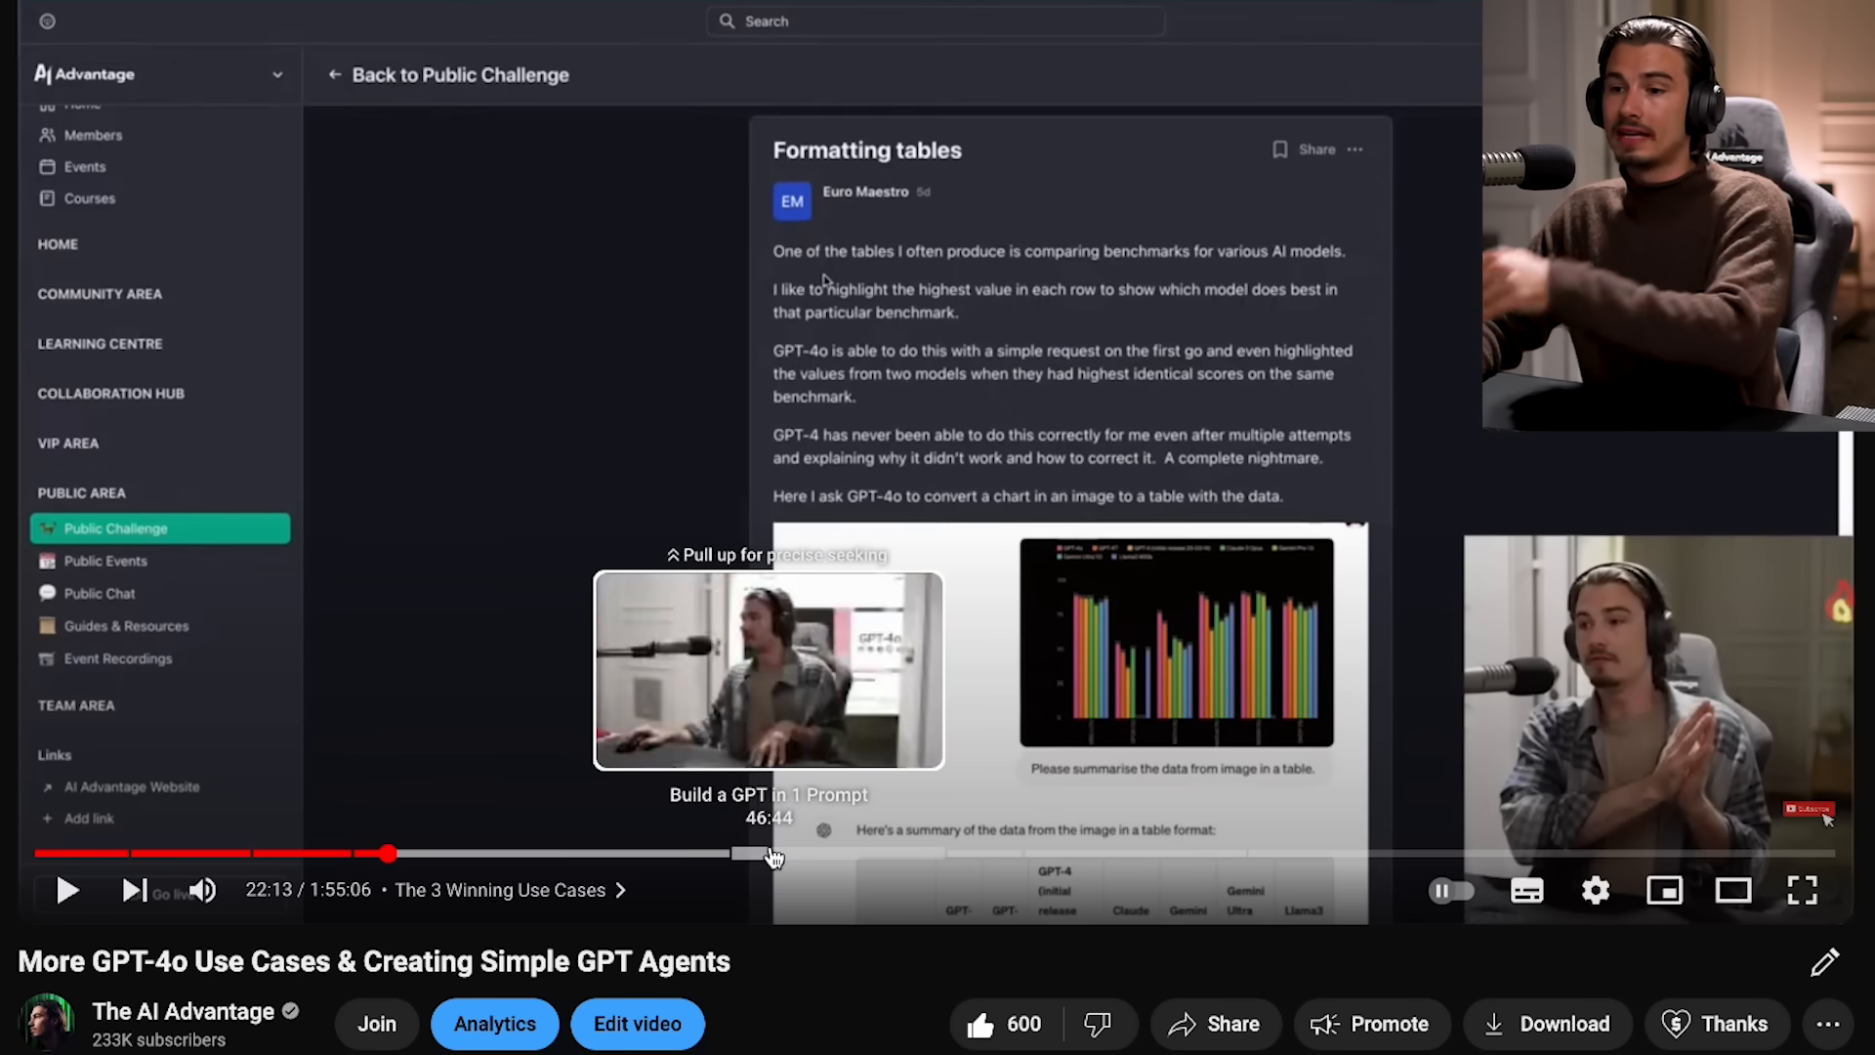
drag(765, 852, 389, 853)
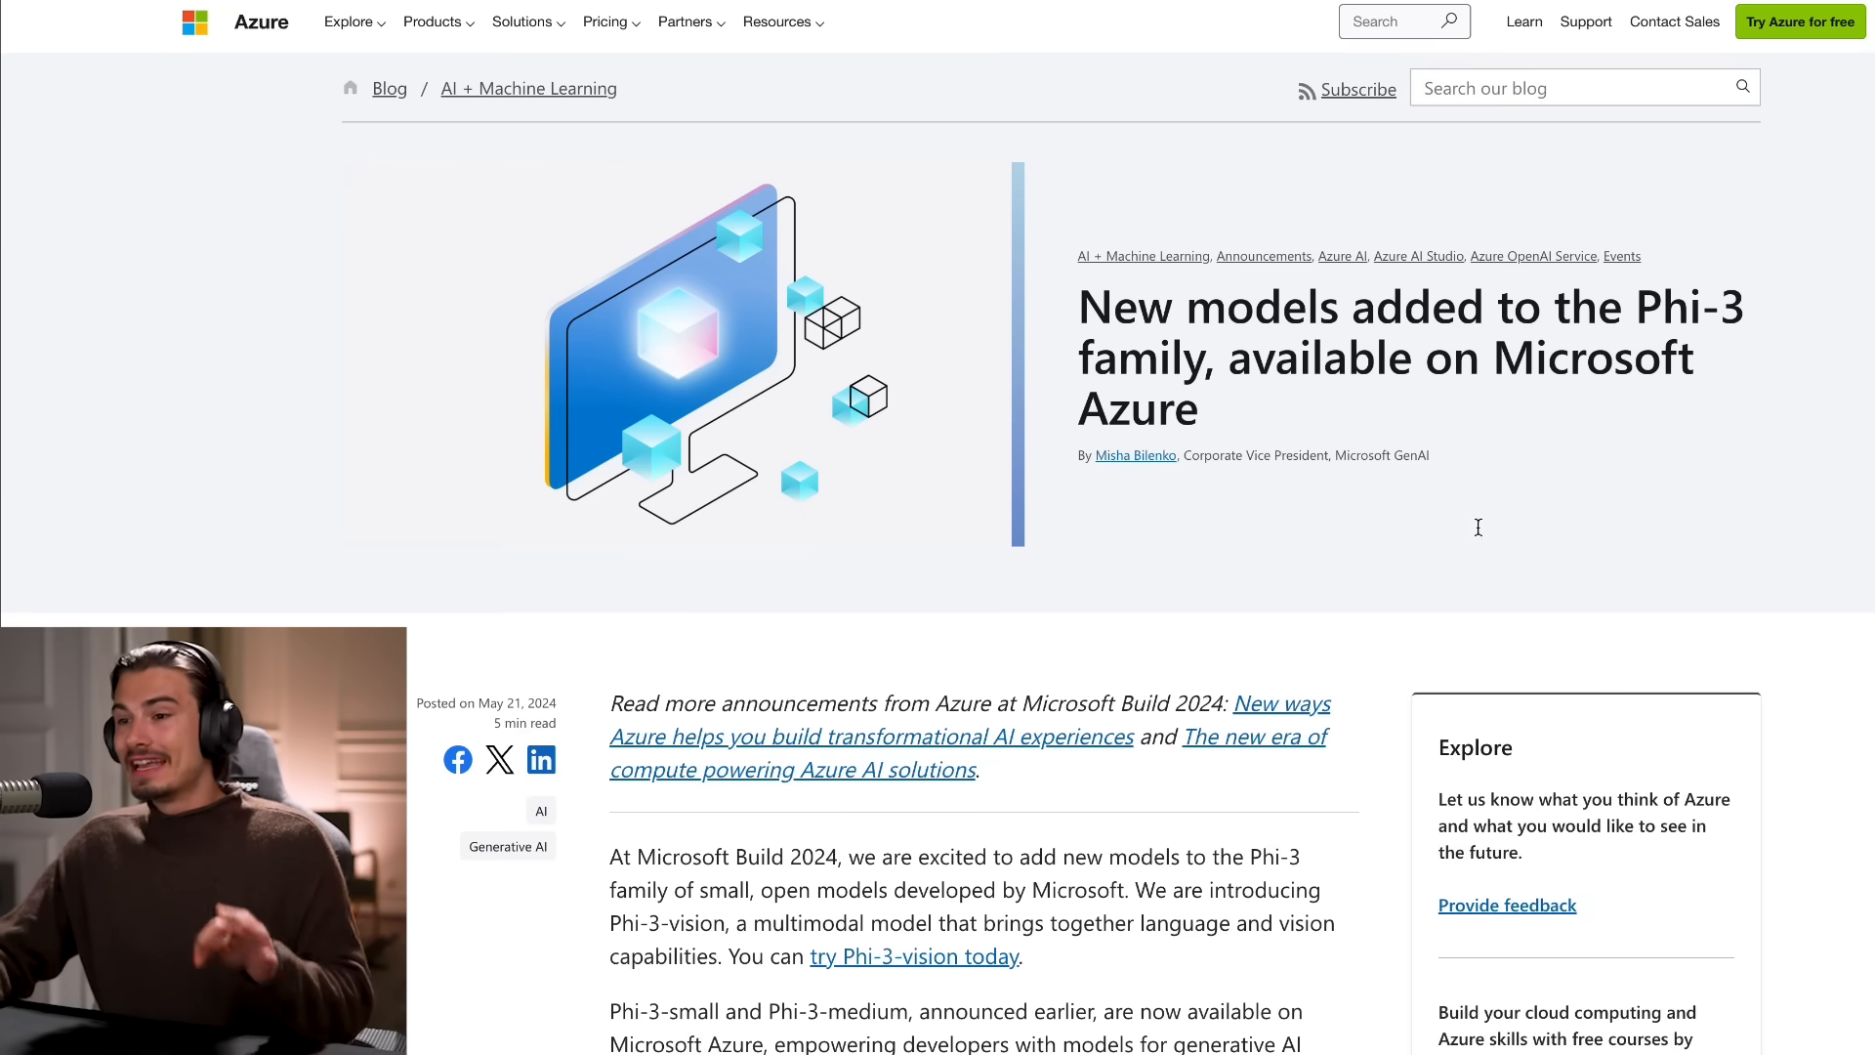
scroll(down, 3)
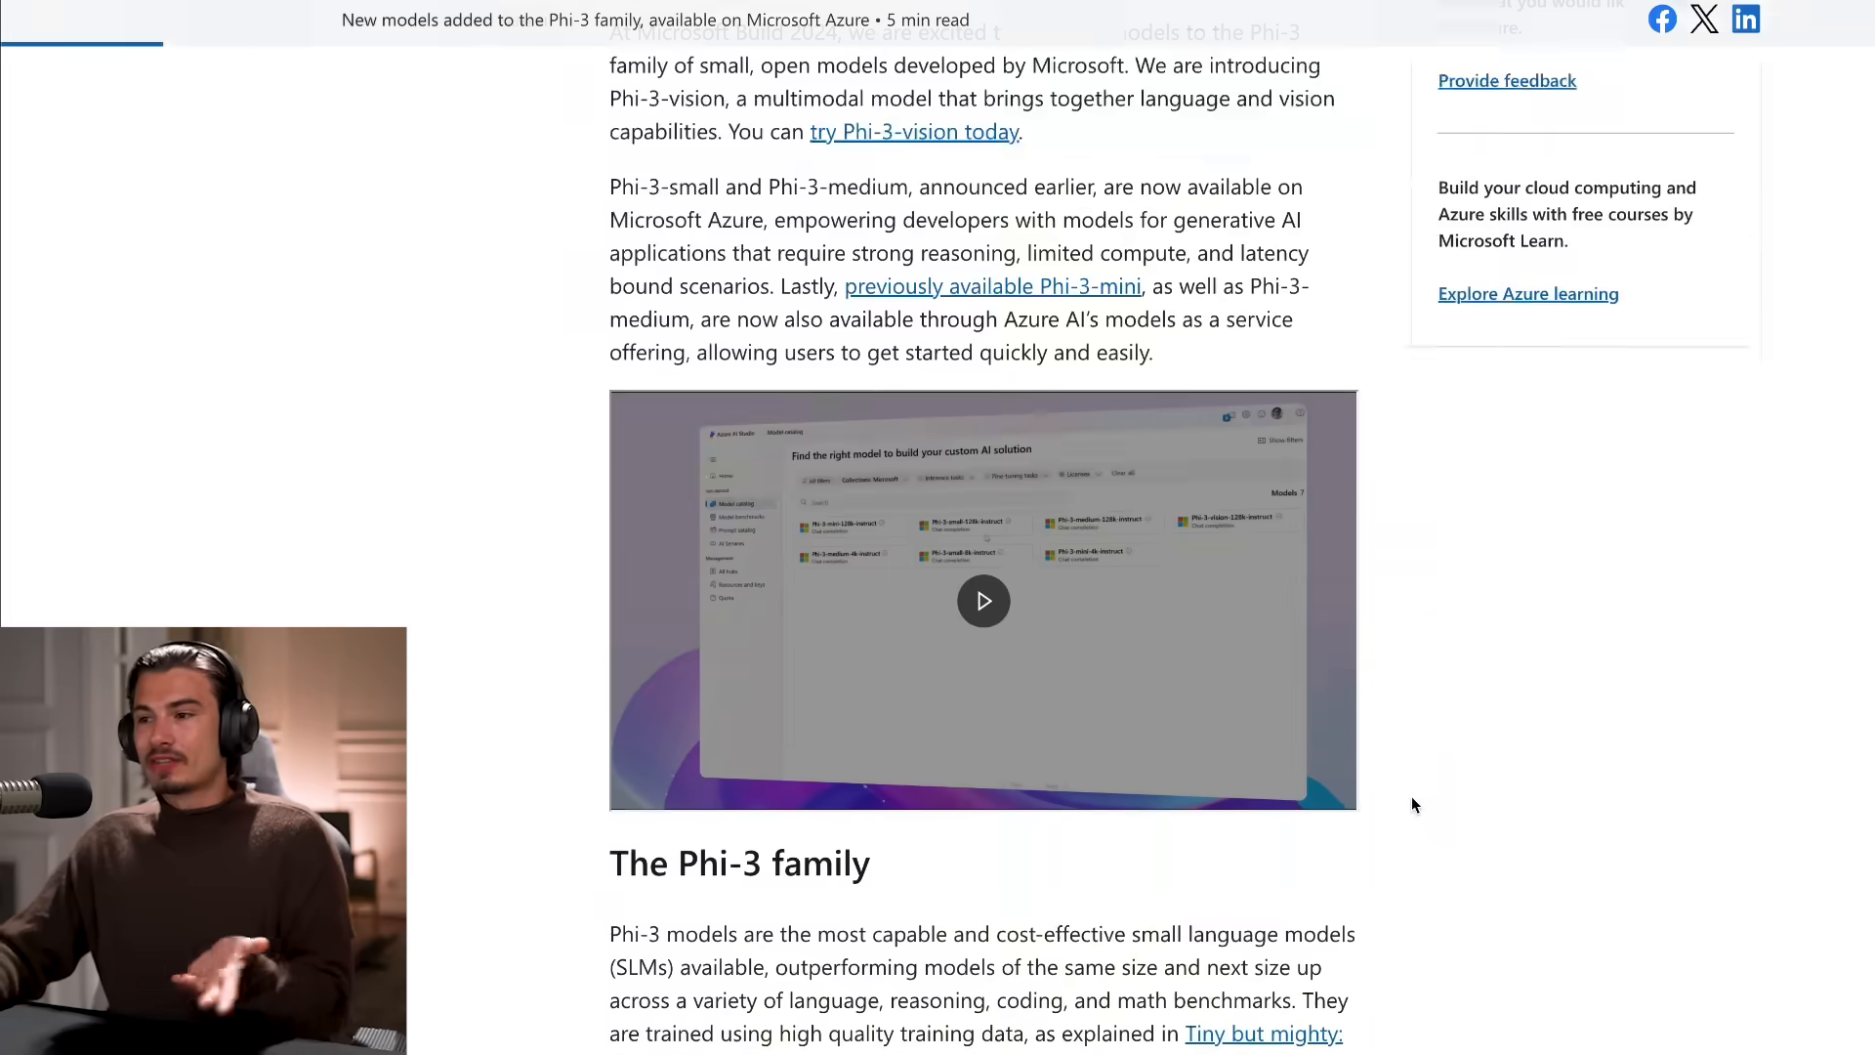
scroll(down, 3)
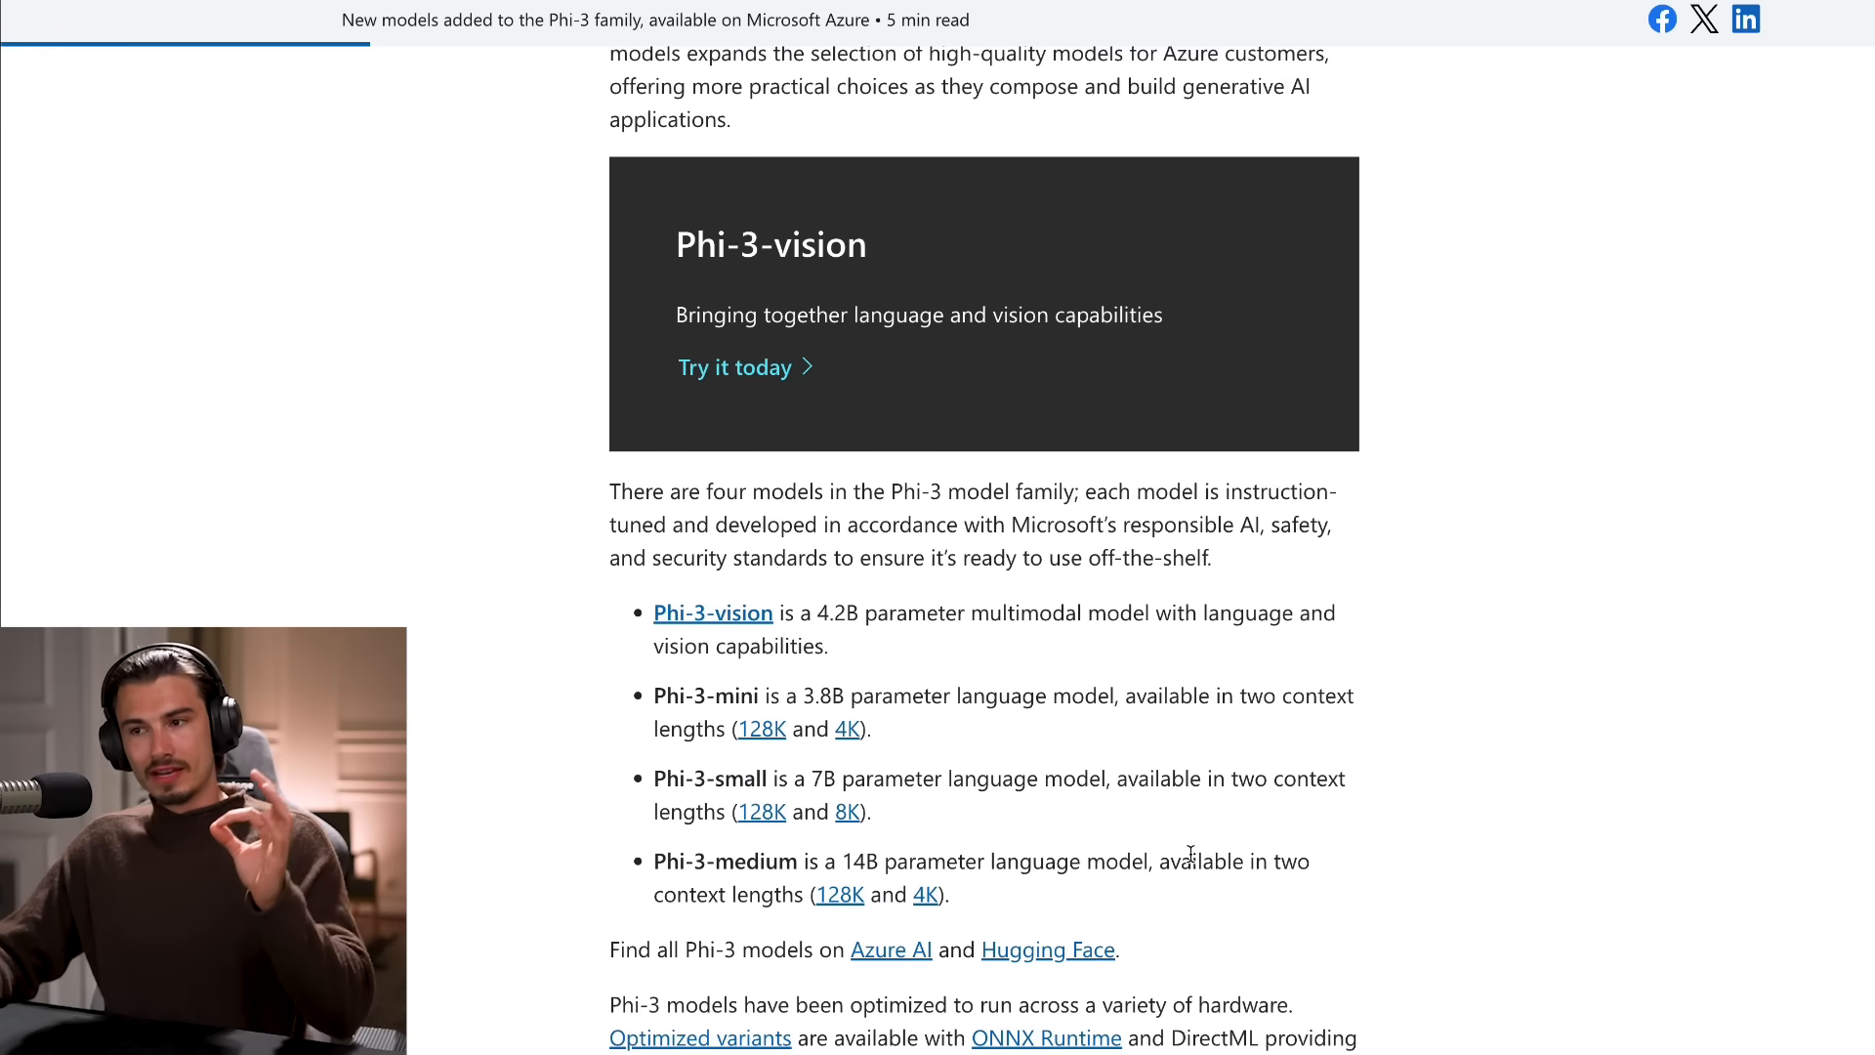
scroll(down, 3)
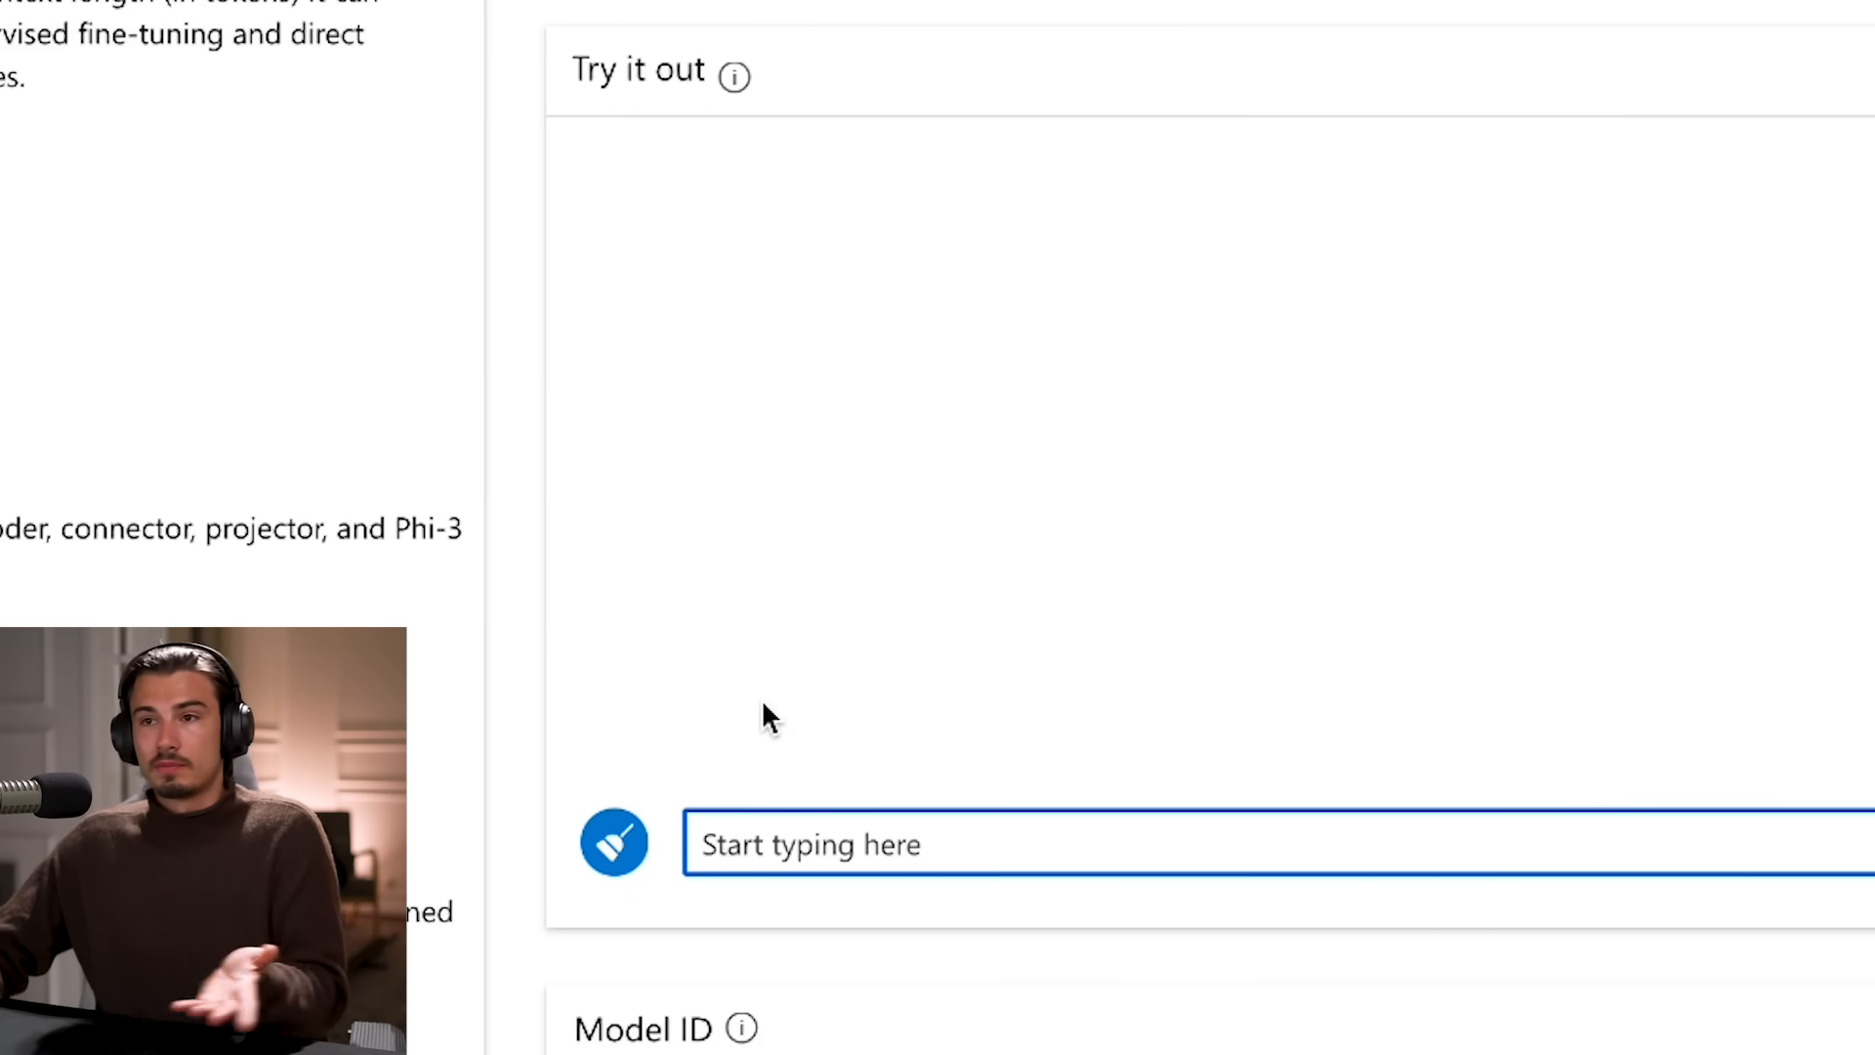
mouse_move(1208, 188)
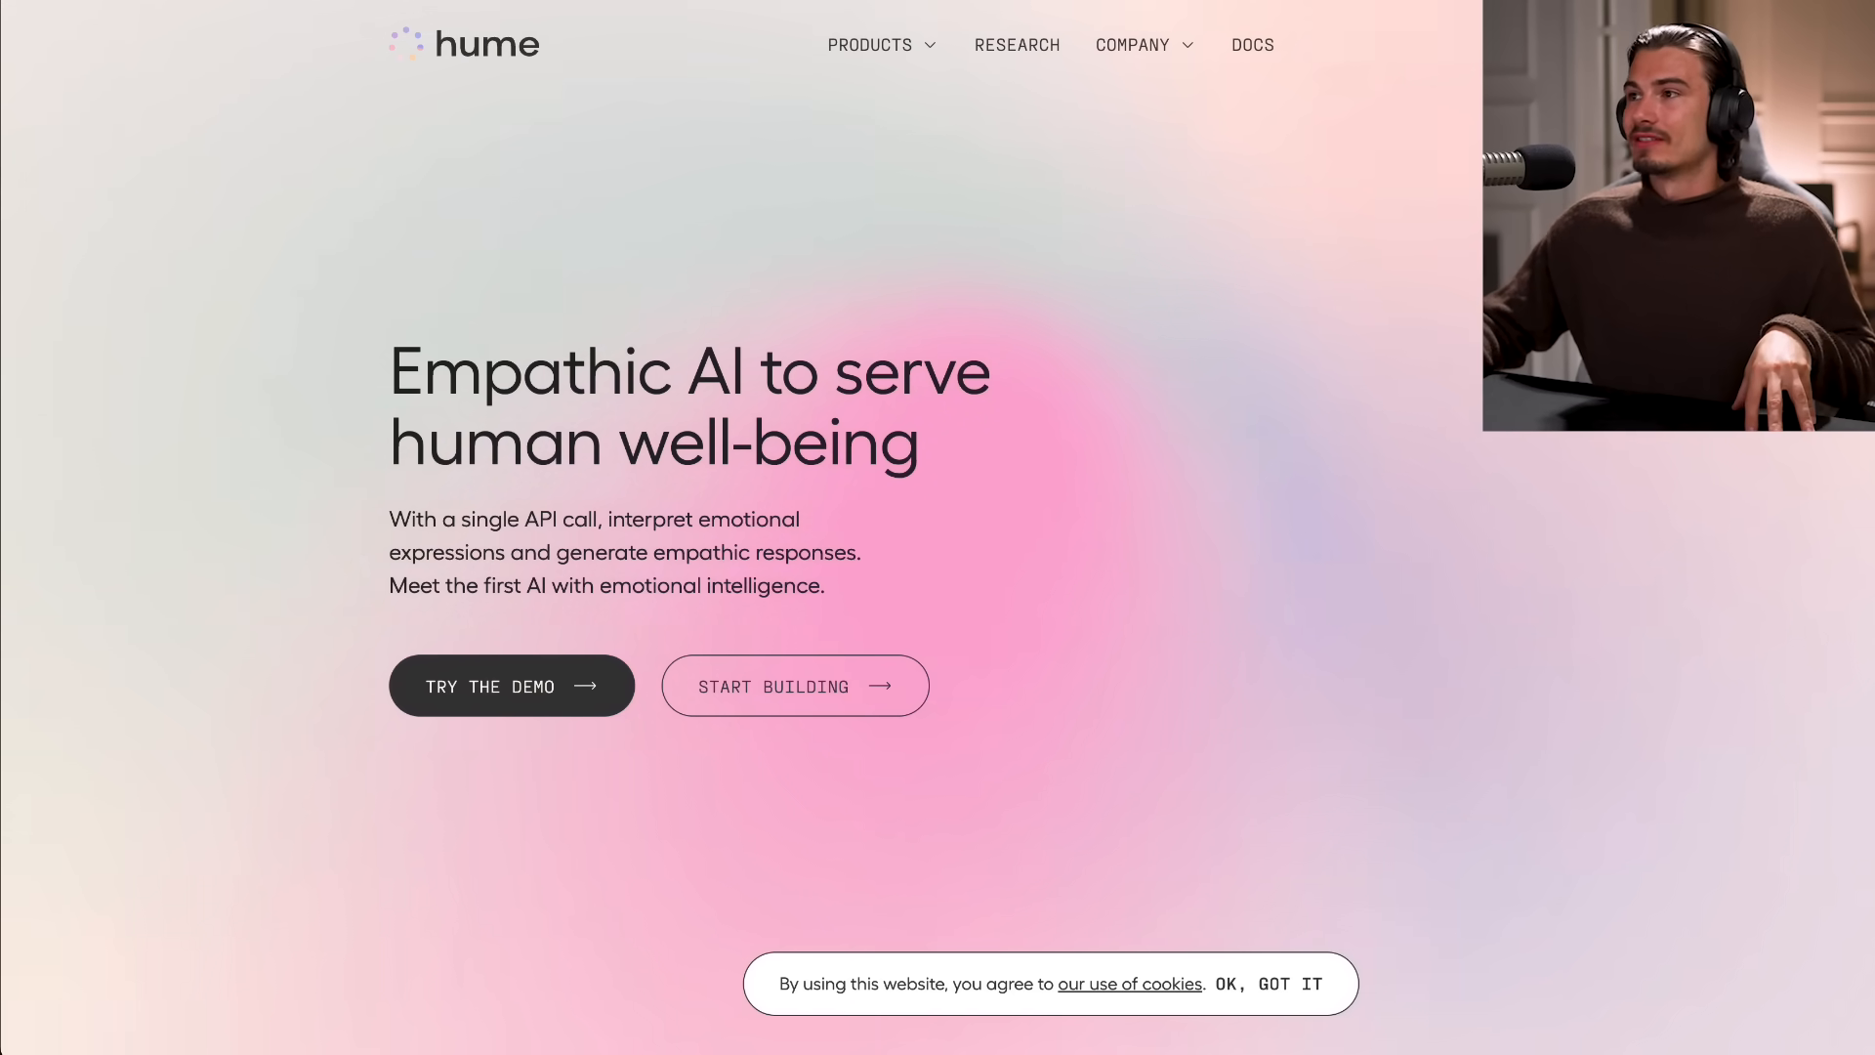
click(511, 686)
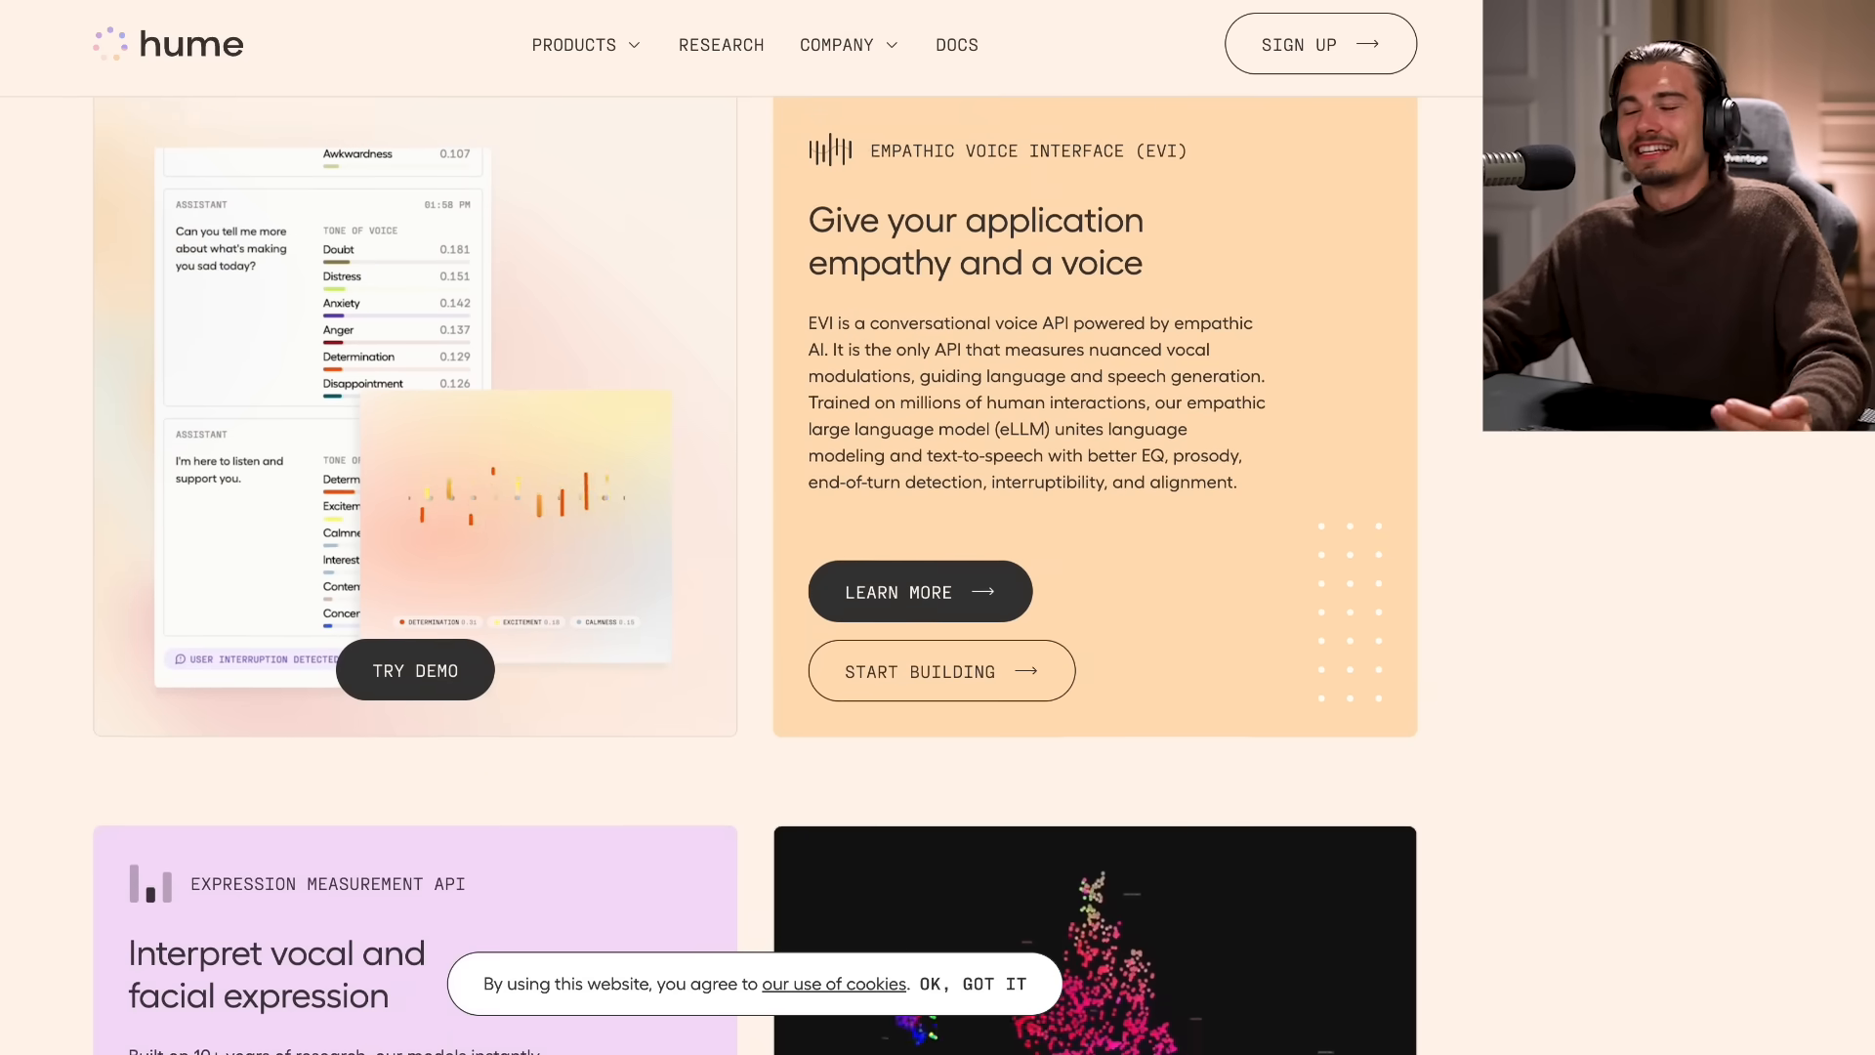
Scroll Hume's homepage to the EVI panel describing the vocal-nuance conversational voice API
scroll(up, 3)
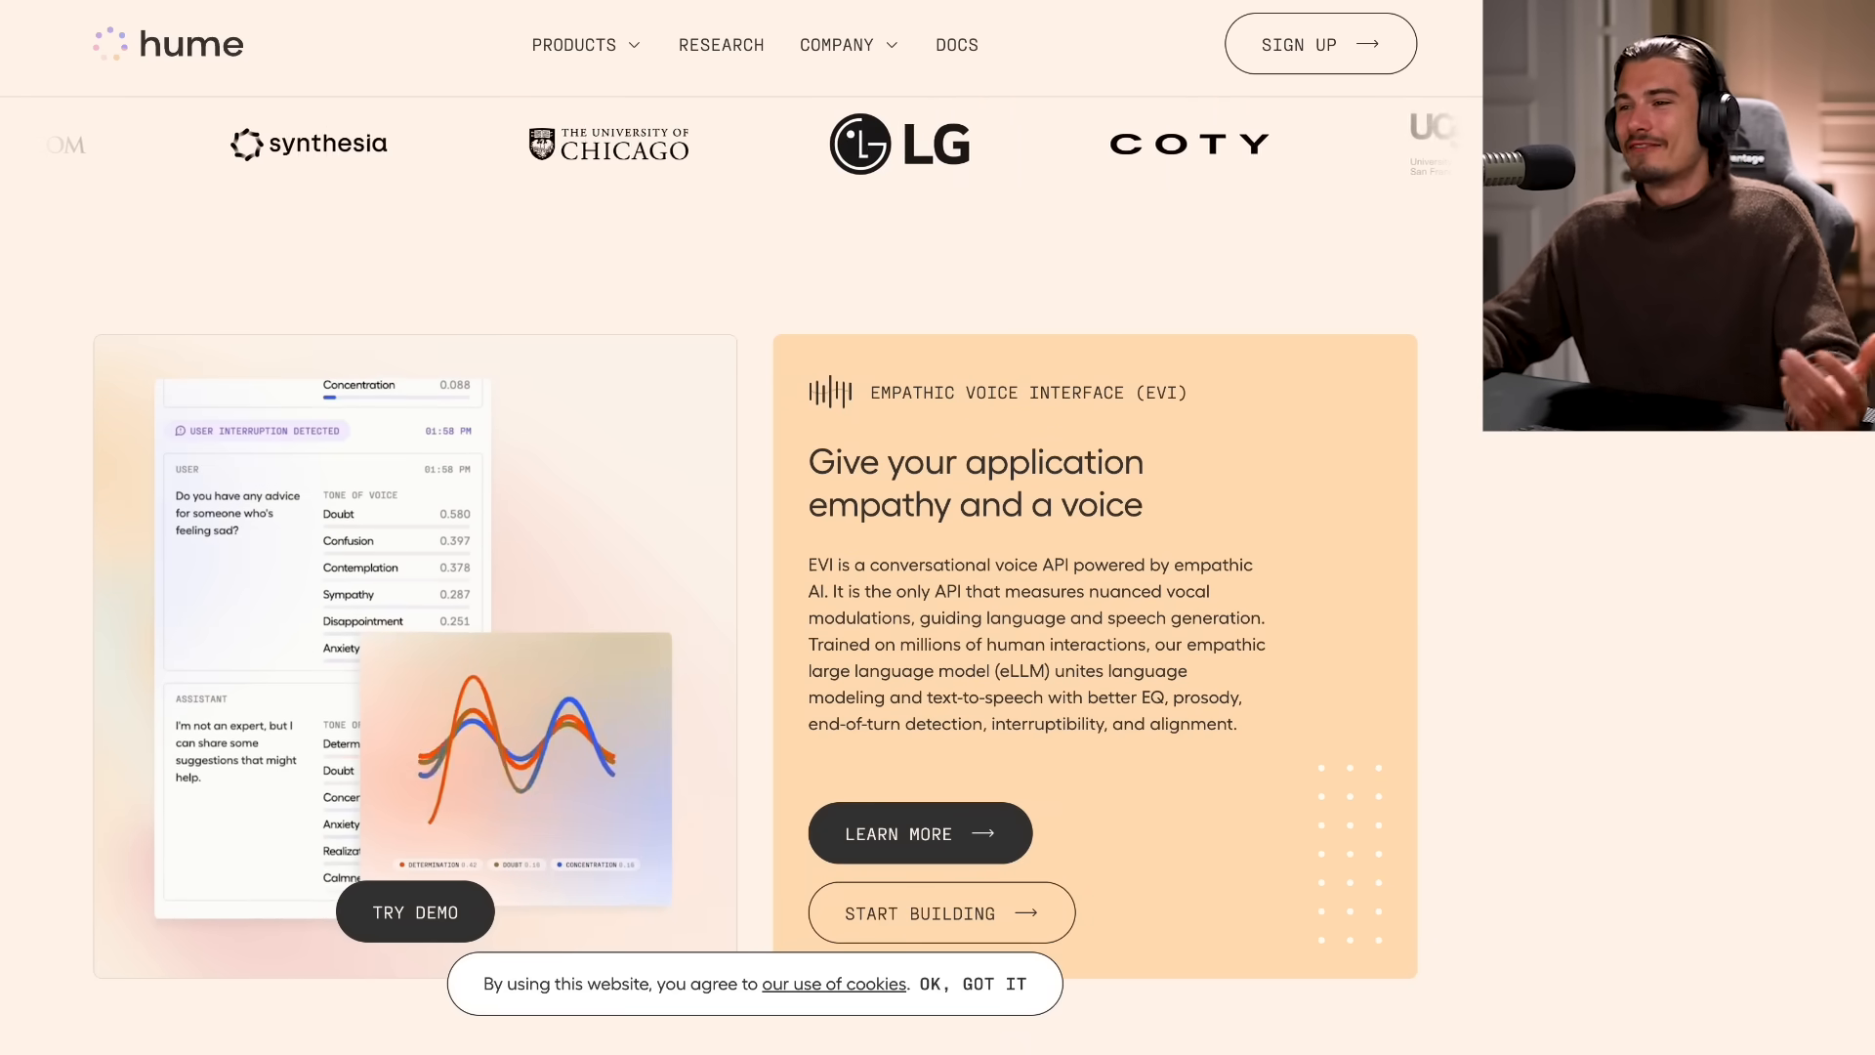
scroll(down, 3)
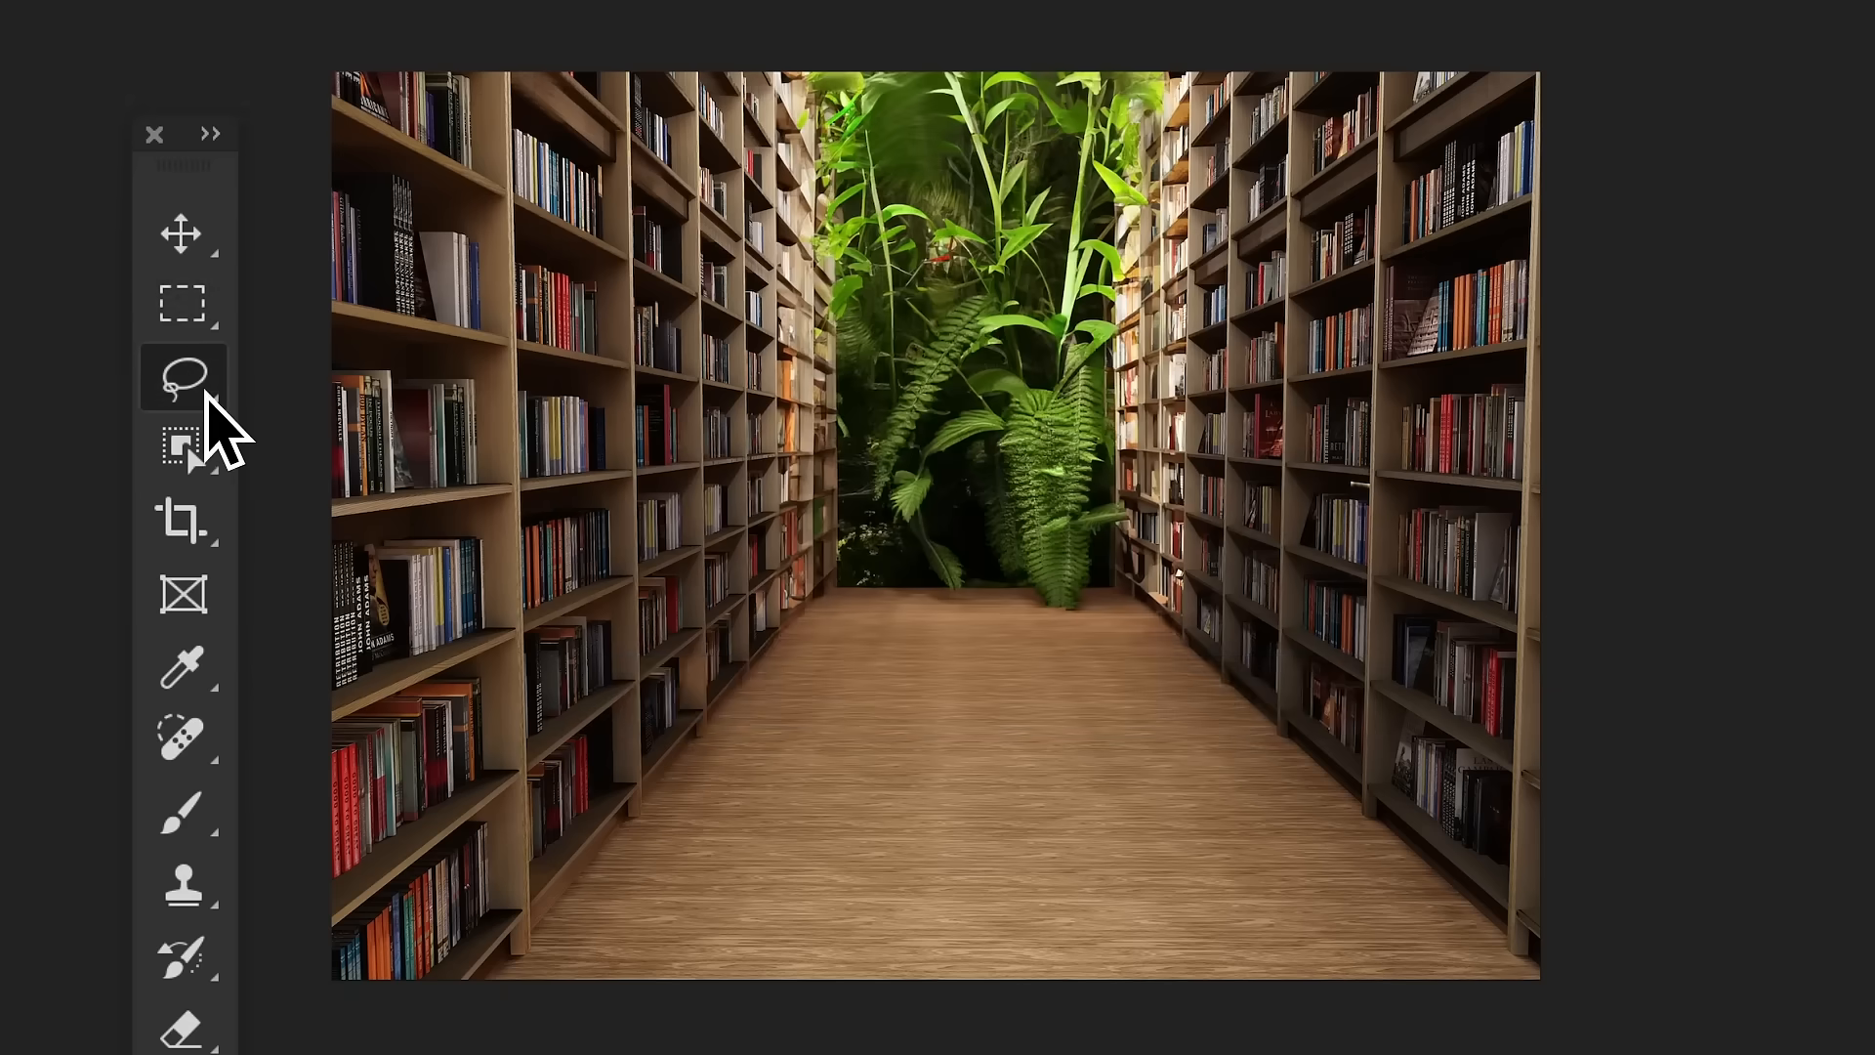
Enter 'lush moss' as the Generative Fill prompt for the bookshelf corridor selection
text(lush moss)
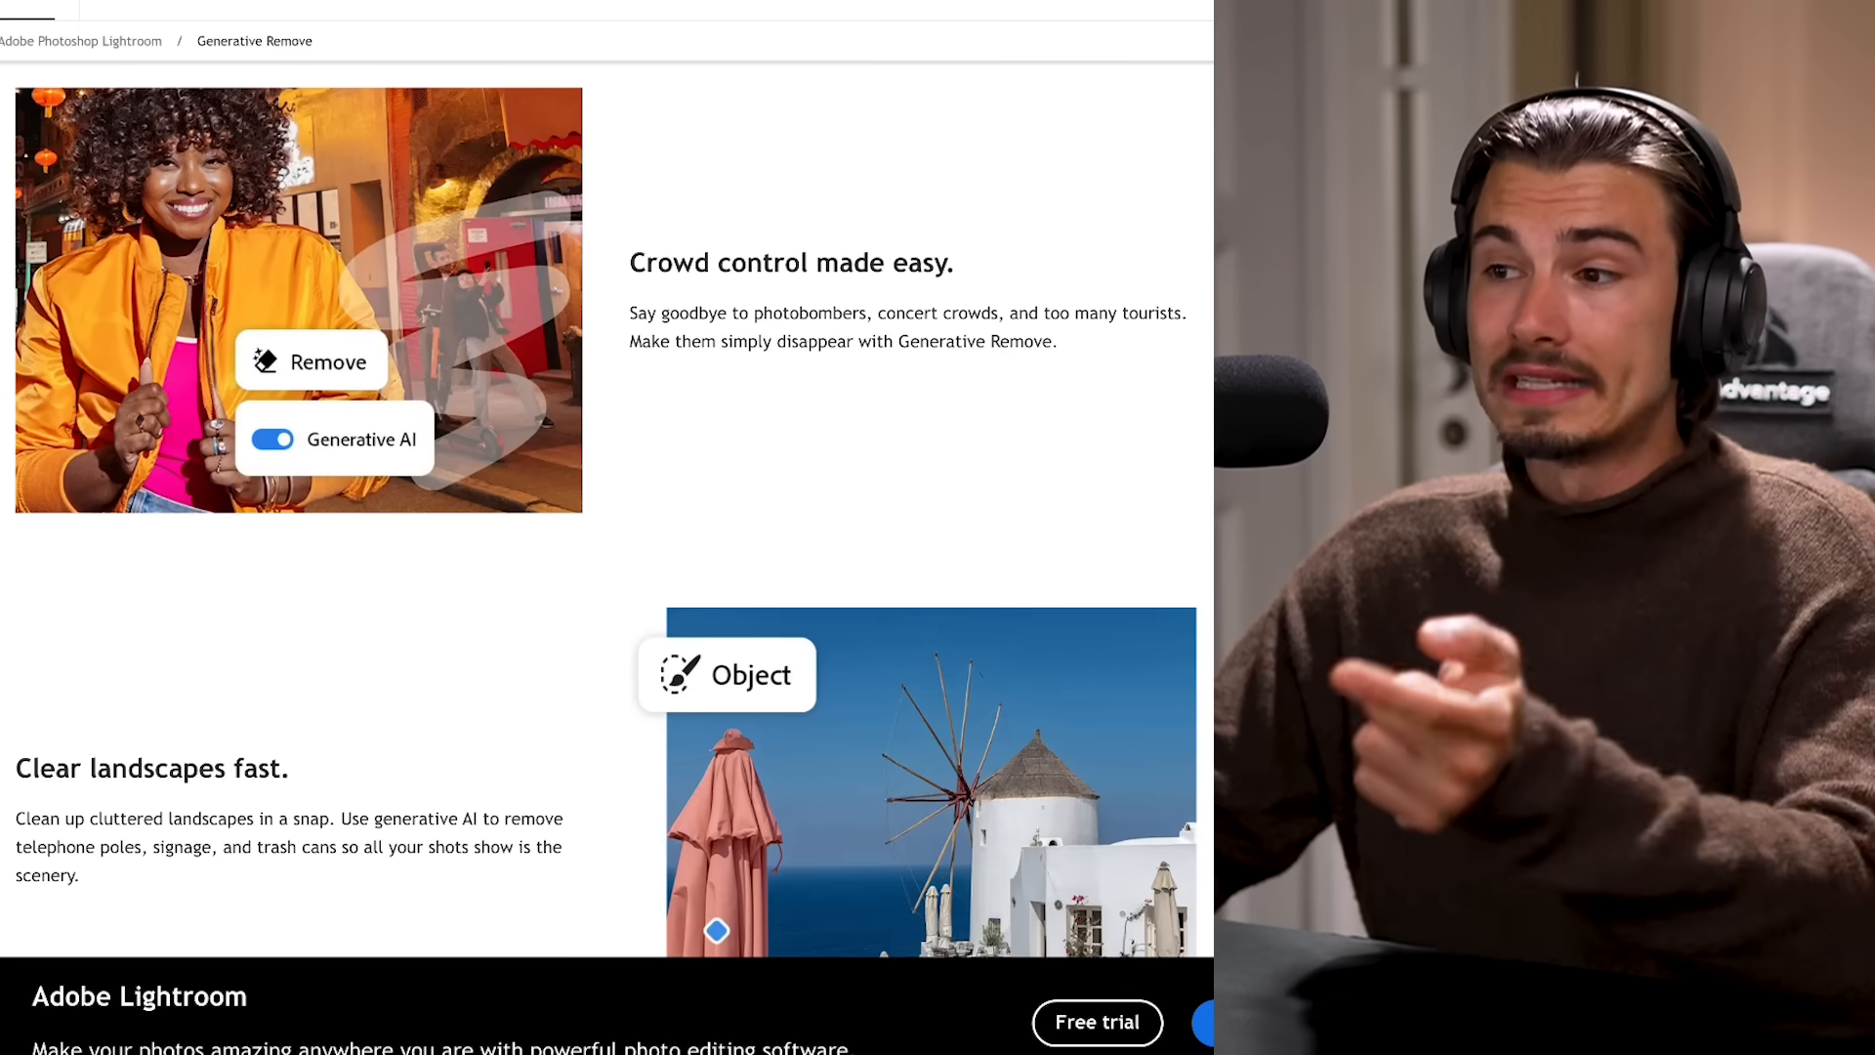
Scroll the Lightroom page to 'Crowd control made easy' and 'Clear landscapes fast'
scroll(down, 3)
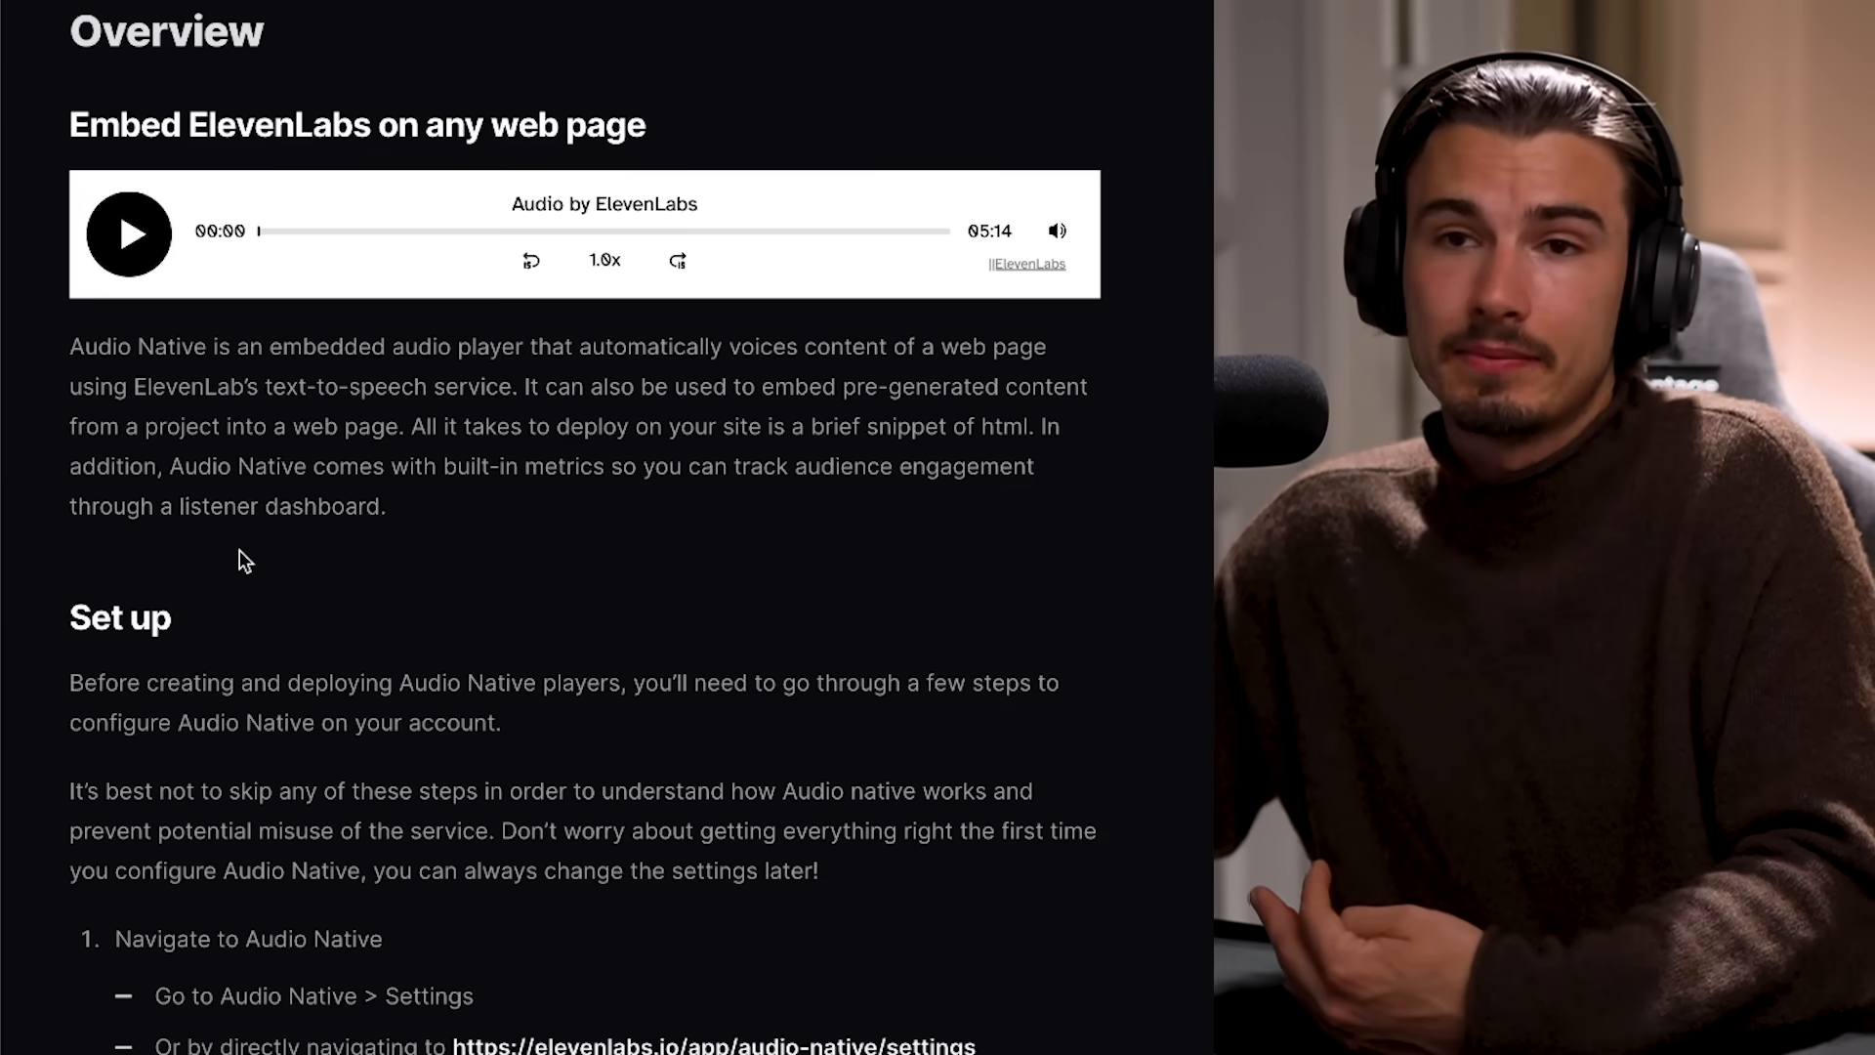
mouse_move(128, 233)
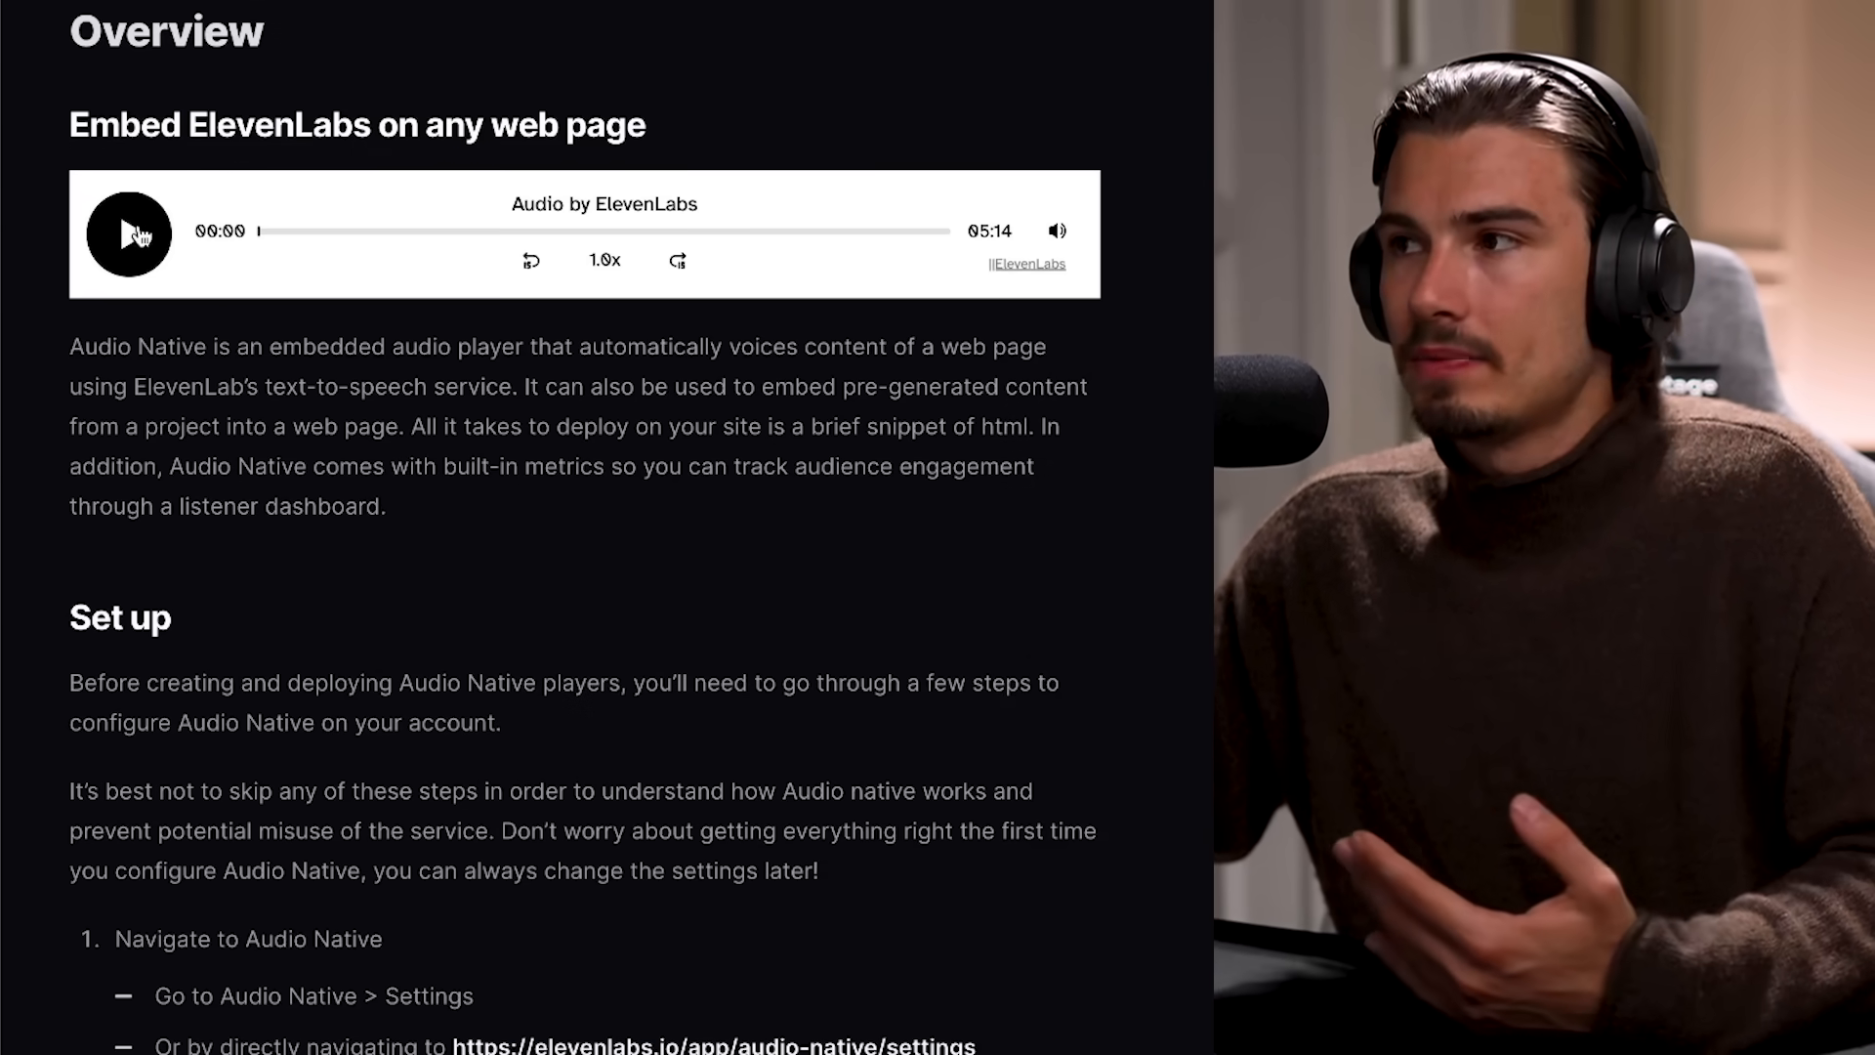
Scroll past the Audio Native Overview to the Set up steps and URL allowlist screenshot
scroll(down, 3)
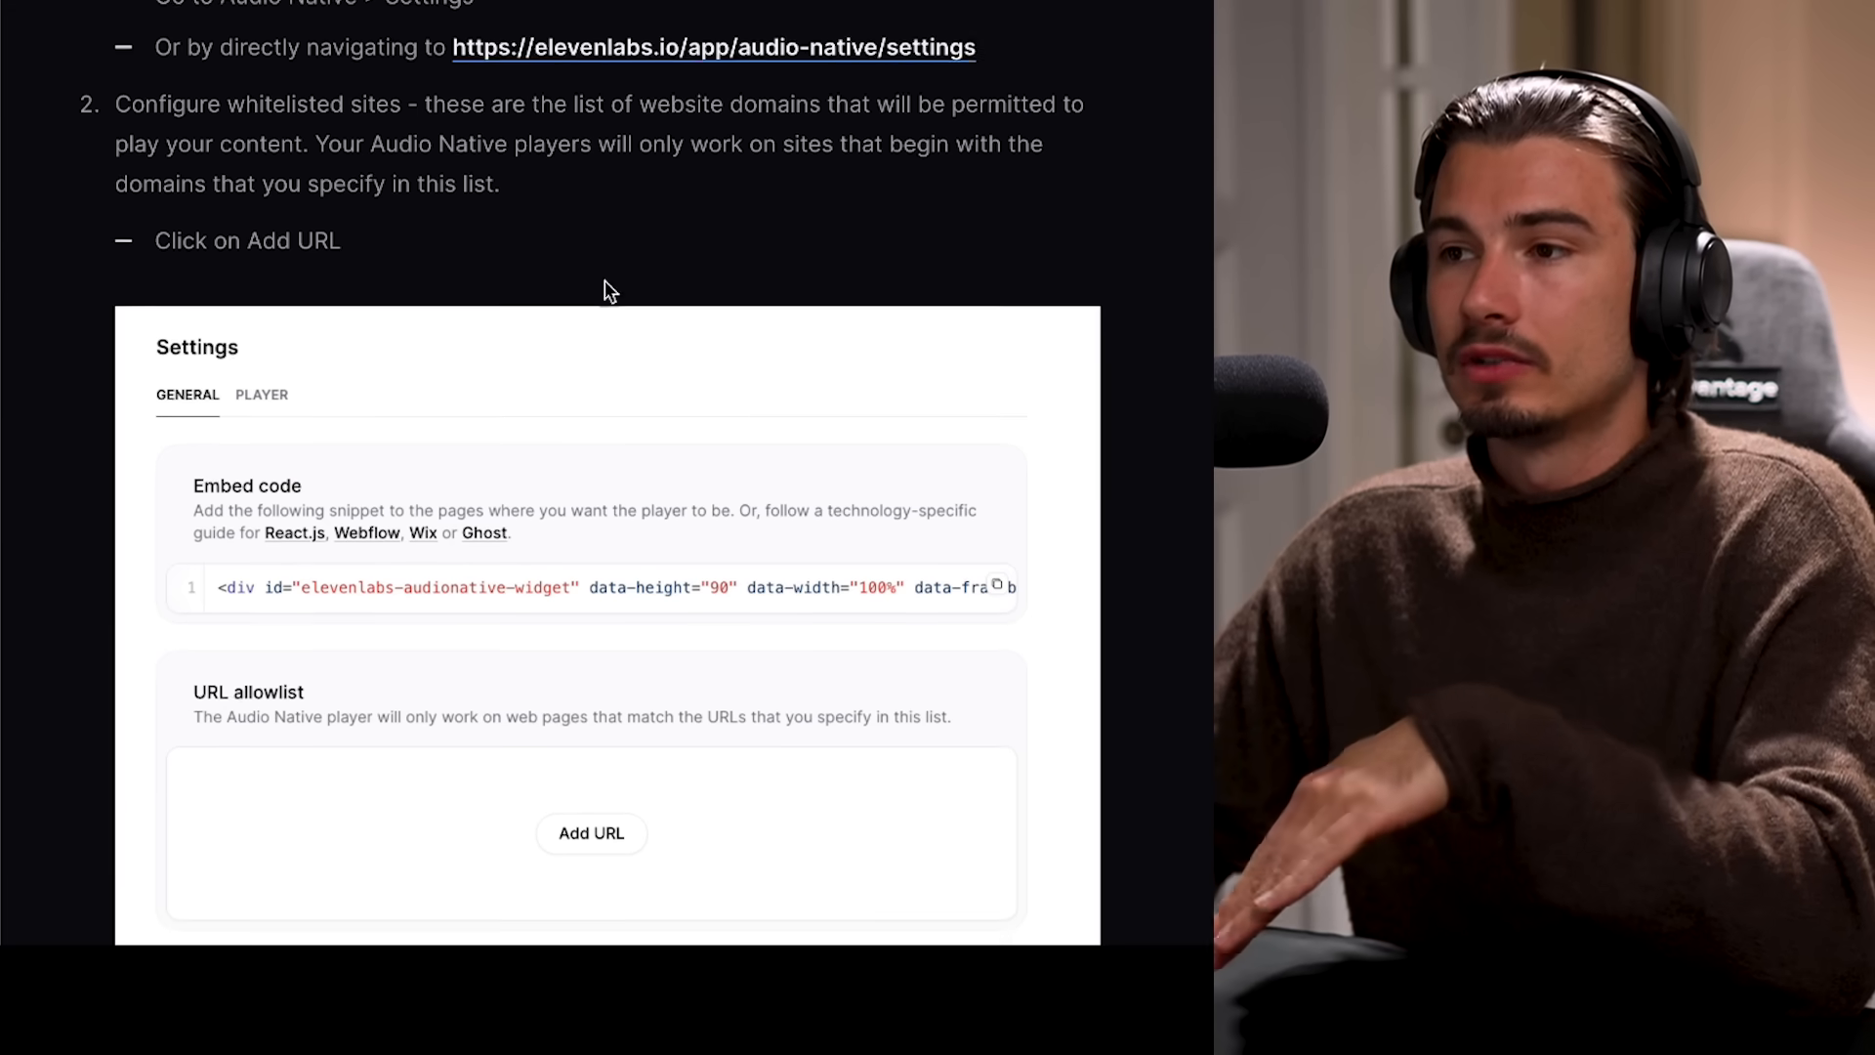
scroll(down, 3)
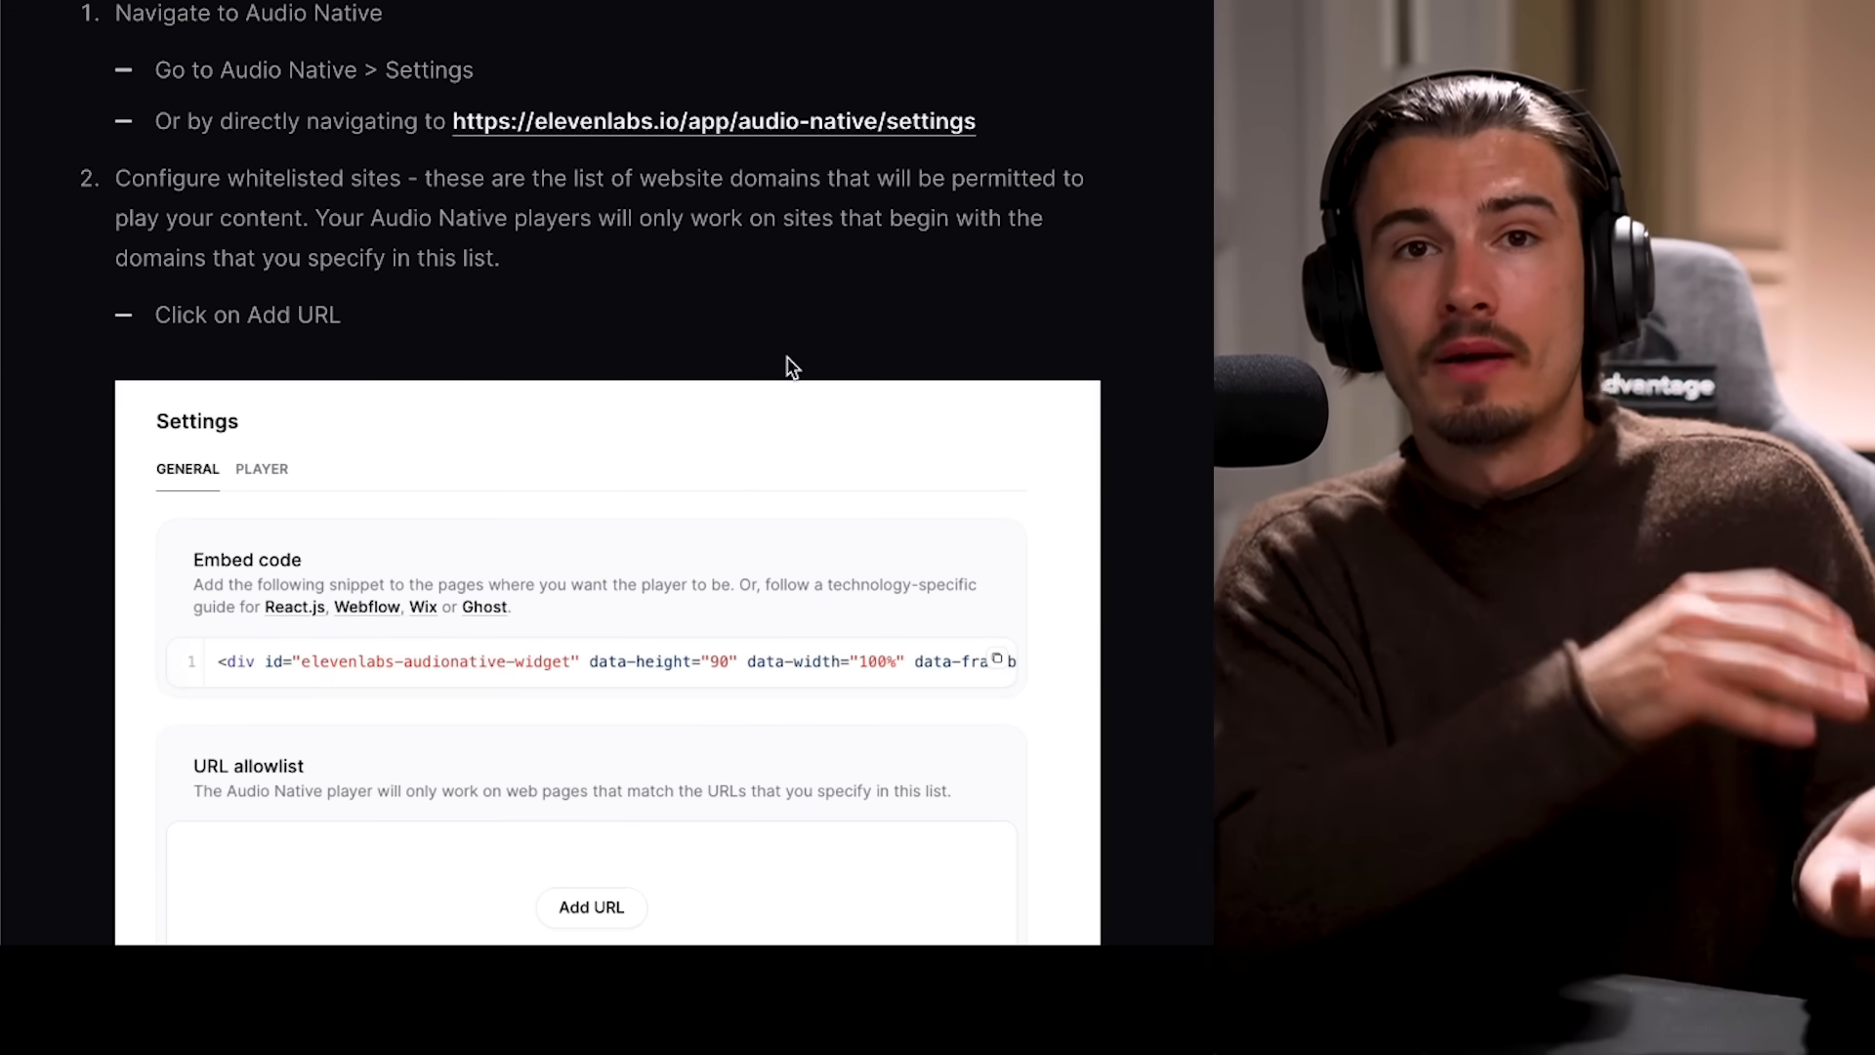